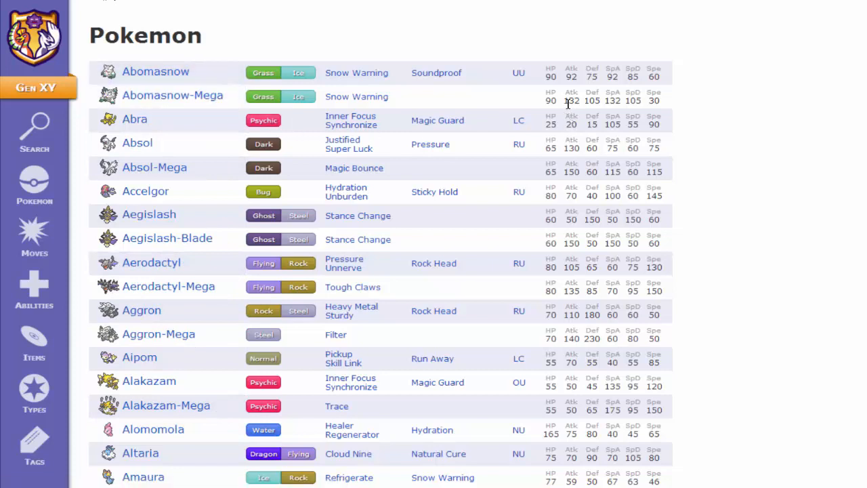
- Show the Pokémon tagged Underused from the XY tier tags list
{"action": "left_click", "coordinate": [34, 440]}
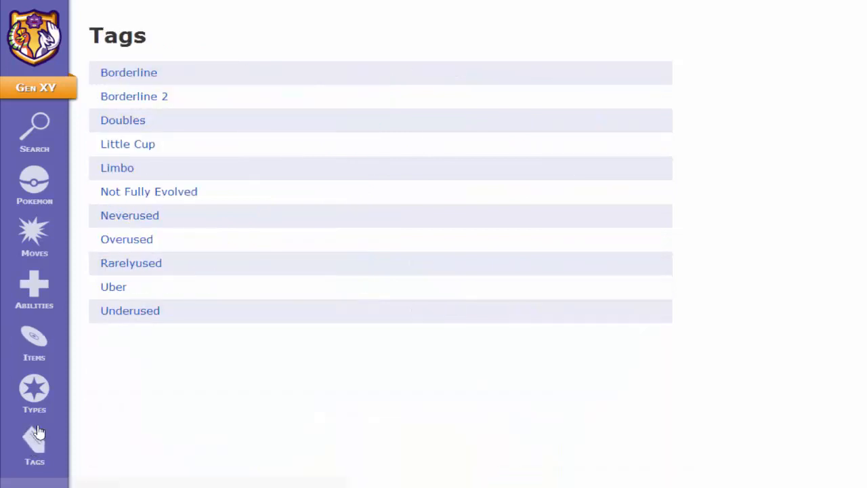
{"action": "mouse_move", "coordinate": [152, 327]}
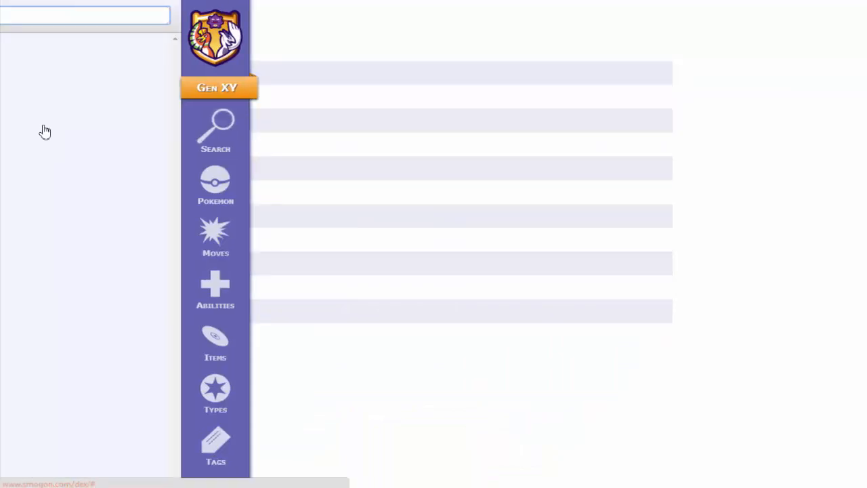
{"action": "left_click", "coordinate": [215, 447]}
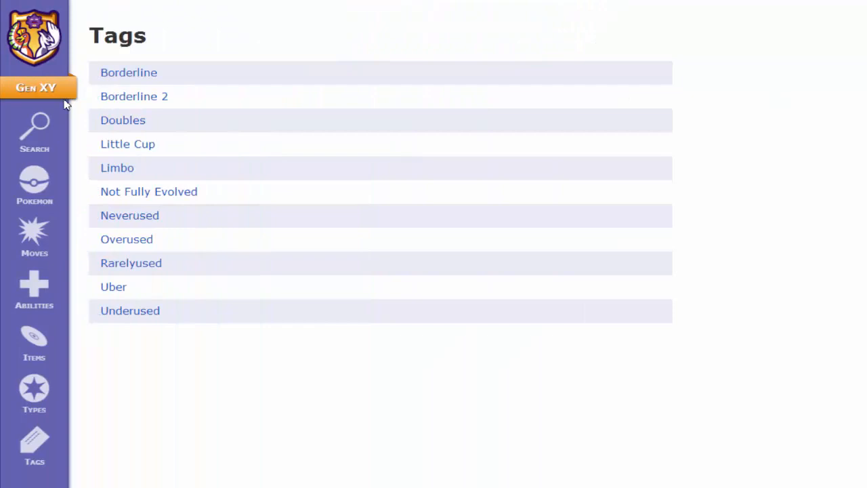
{"action": "left_click", "coordinate": [34, 186]}
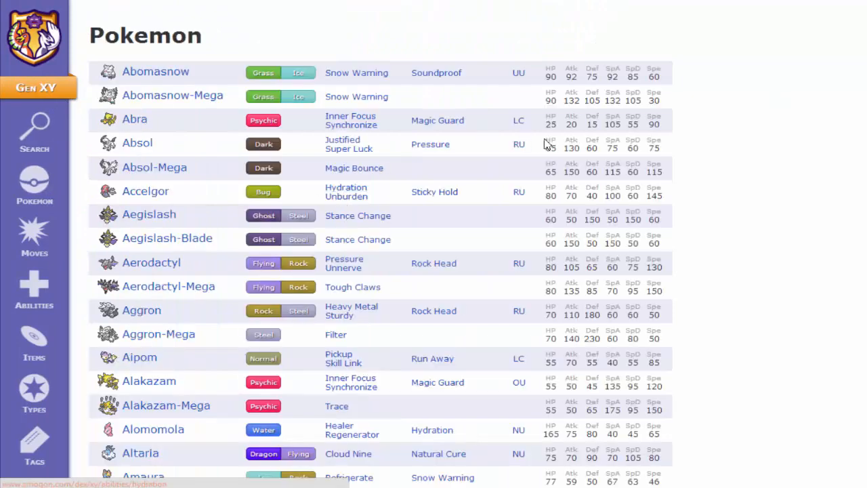
{"action": "scroll", "scroll_direction": "down", "scroll_amount": 3}
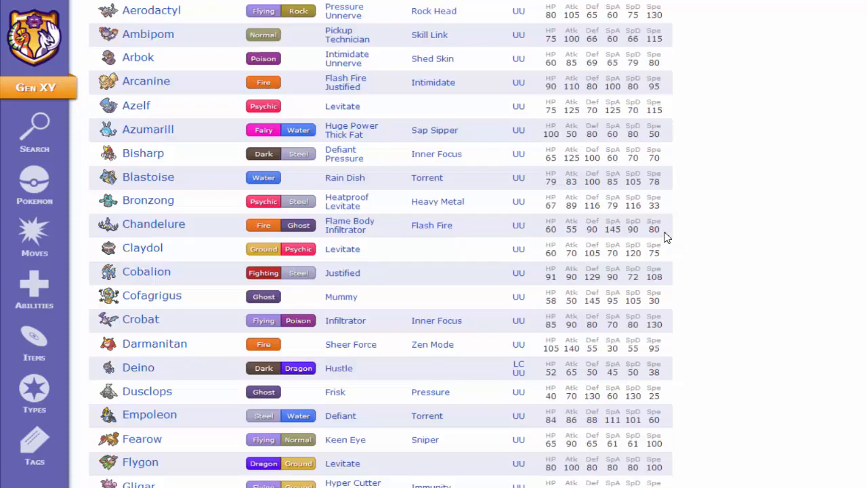
- Browse through the Underused tier list before switching it to the DP generation
{"action": "scroll", "scroll_direction": "up", "scroll_amount": 3}
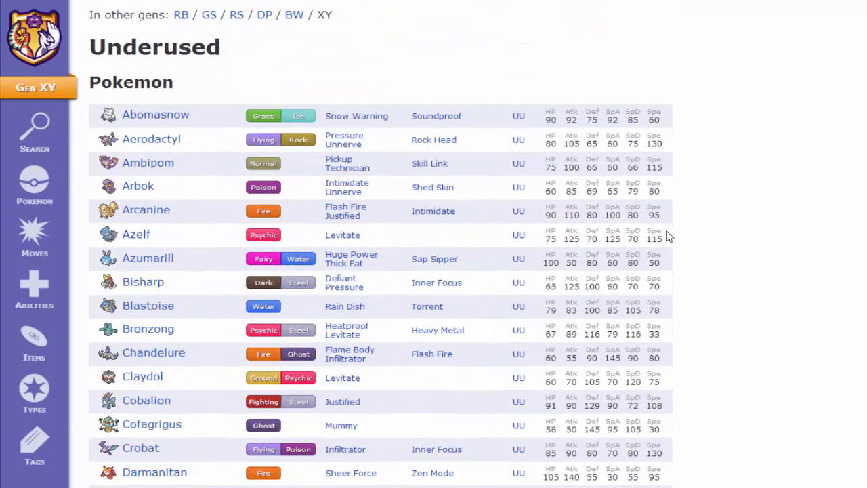
{"action": "mouse_move", "coordinate": [677, 229]}
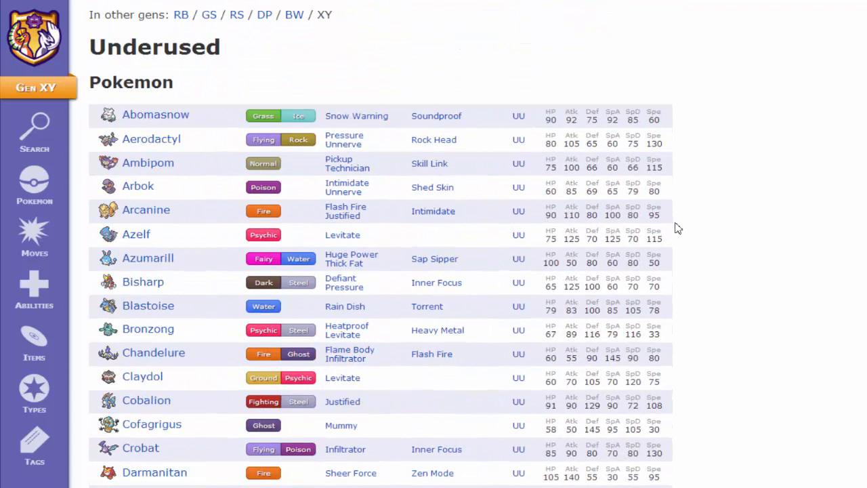
{"action": "mouse_move", "coordinate": [153, 358]}
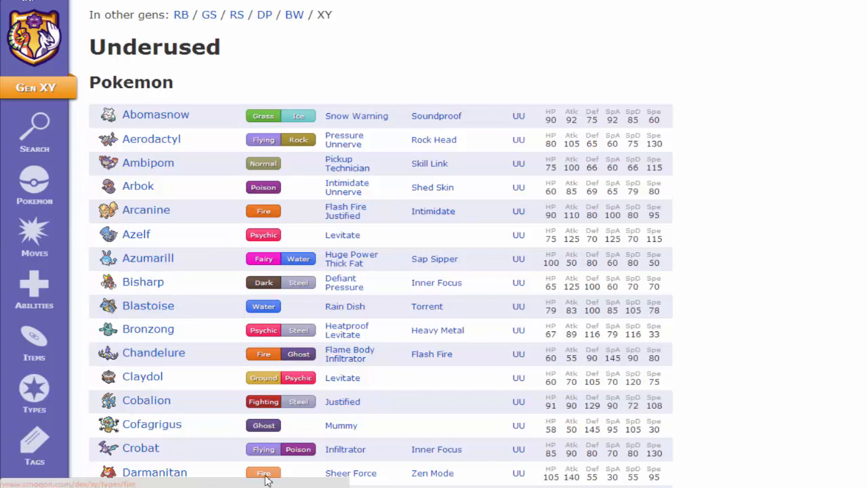
{"action": "scroll", "scroll_direction": "down", "scroll_amount": 3}
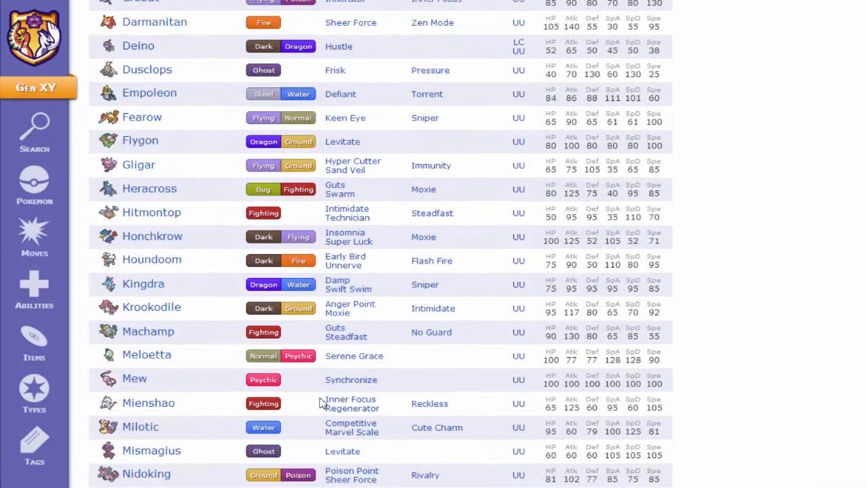
{"action": "scroll", "scroll_direction": "down", "scroll_amount": 3}
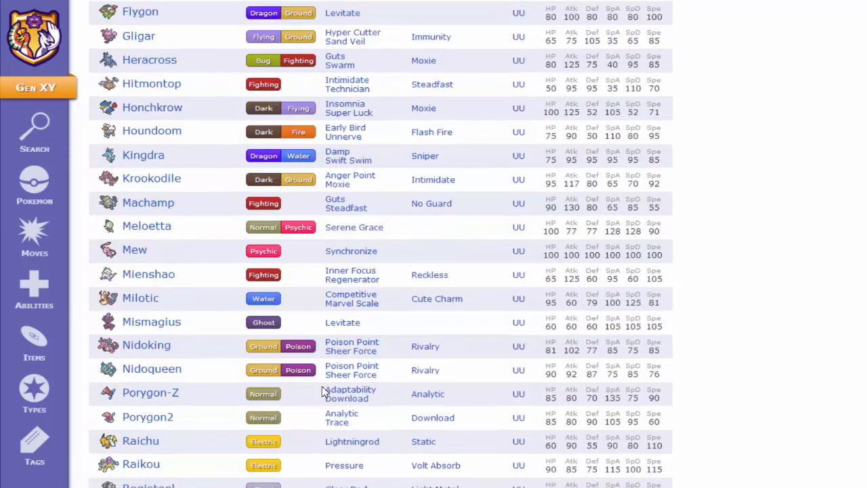
{"action": "scroll", "scroll_direction": "up", "scroll_amount": 3}
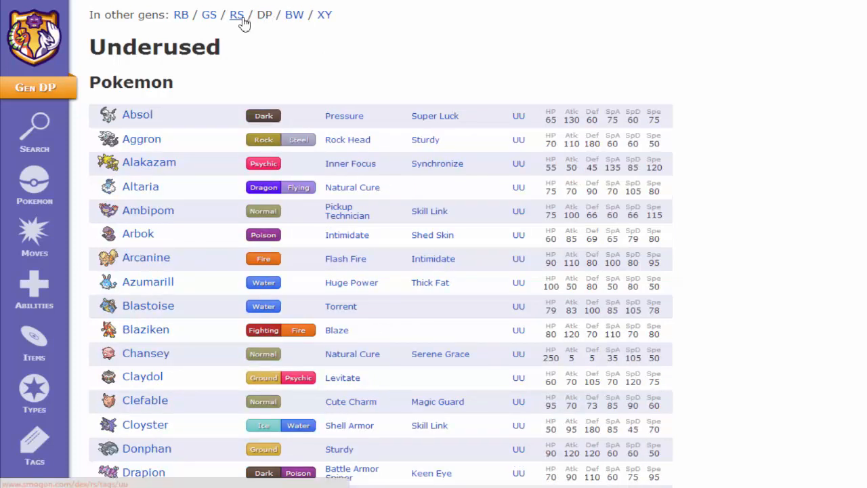
- Switch the Underused list through GS to RB, then view Arbok's RB page
{"action": "left_click", "coordinate": [209, 14]}
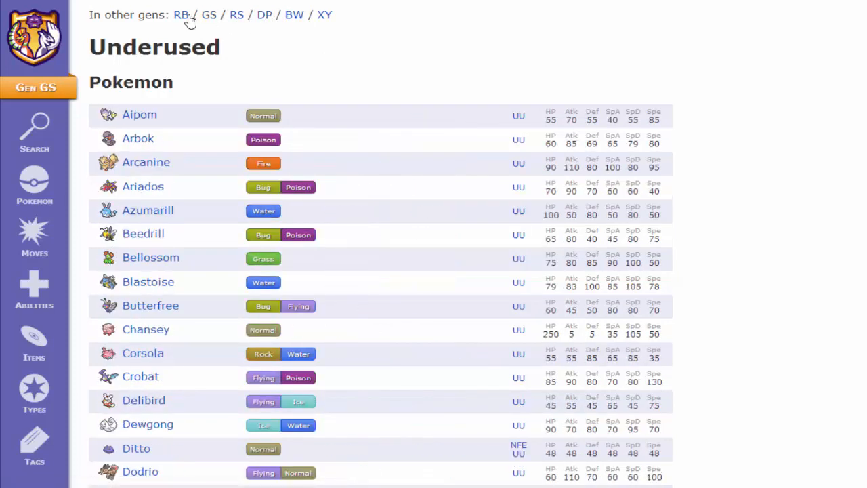
{"action": "left_click", "coordinate": [180, 15]}
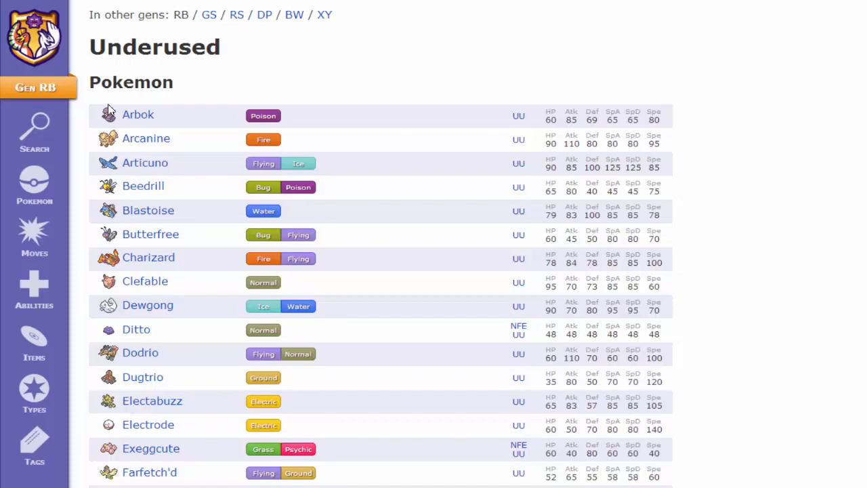
{"action": "left_click", "coordinate": [138, 114]}
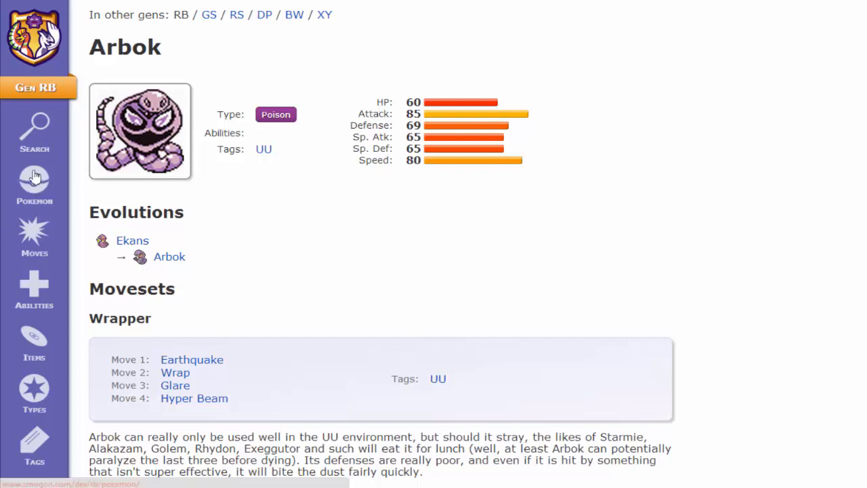
- Show the complete RB-generation Pokémon list across all tiers
{"action": "left_click", "coordinate": [34, 187]}
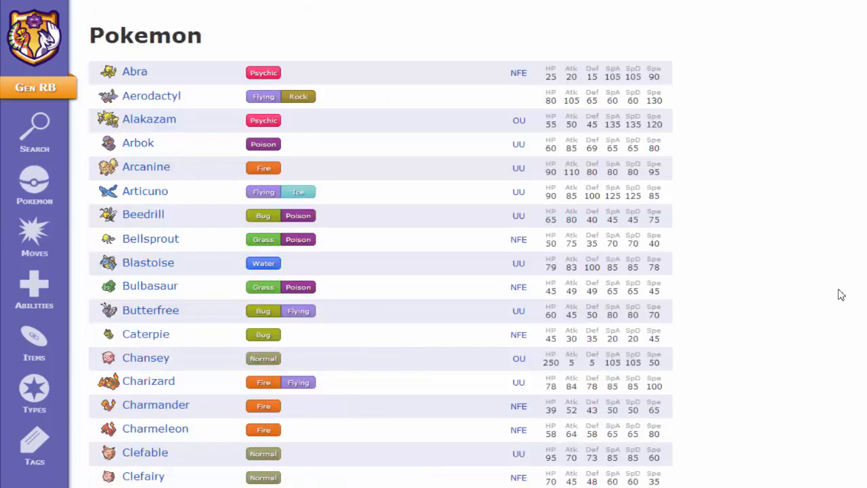
{"action": "mouse_move", "coordinate": [34, 304]}
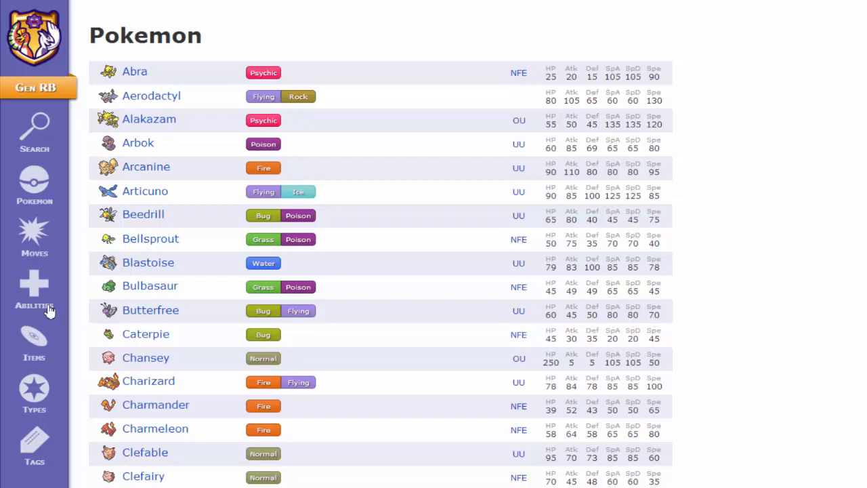
{"action": "mouse_move", "coordinate": [755, 293]}
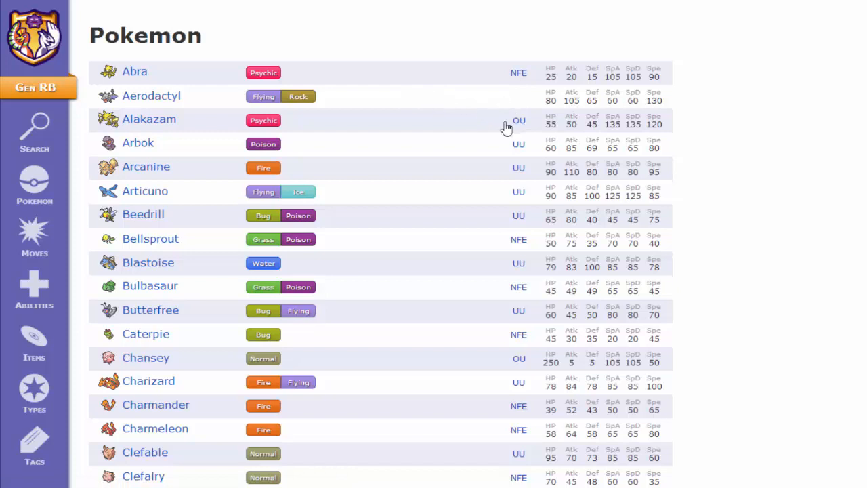
{"action": "mouse_move", "coordinate": [101, 143]}
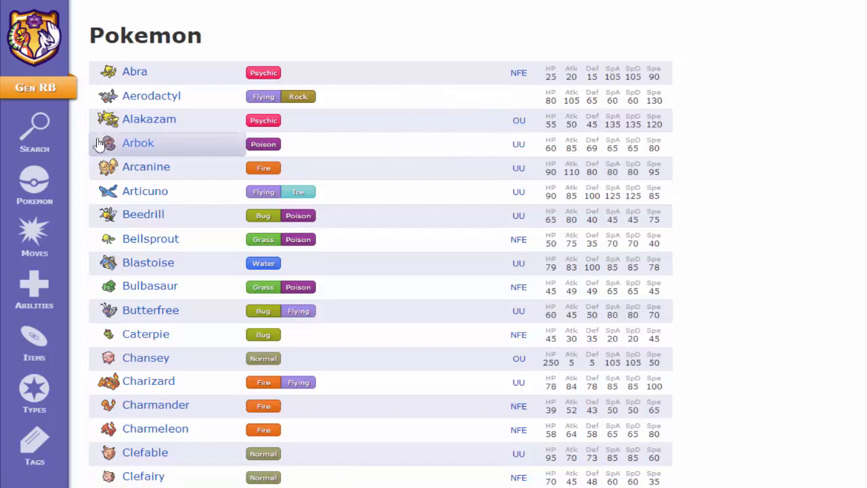
{"action": "mouse_move", "coordinate": [453, 139]}
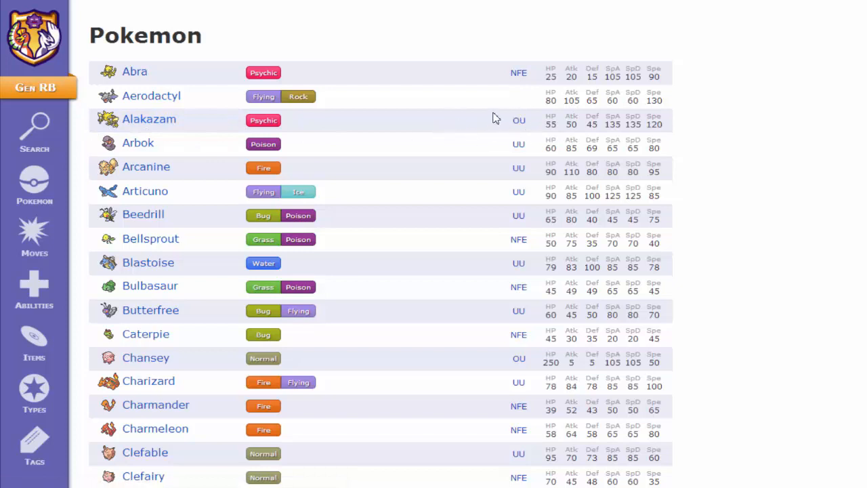
{"action": "mouse_move", "coordinate": [447, 116]}
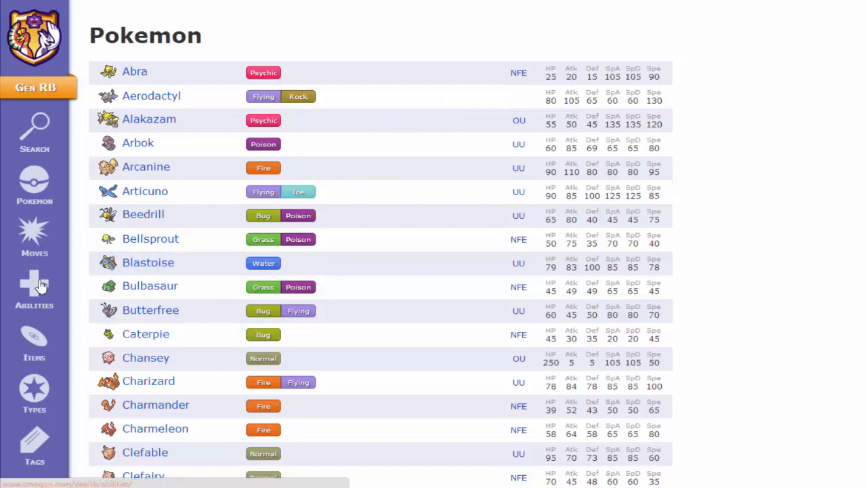
- Browse the RB abilities, items and moves sections, then view the RB type chart
{"action": "left_click", "coordinate": [34, 291]}
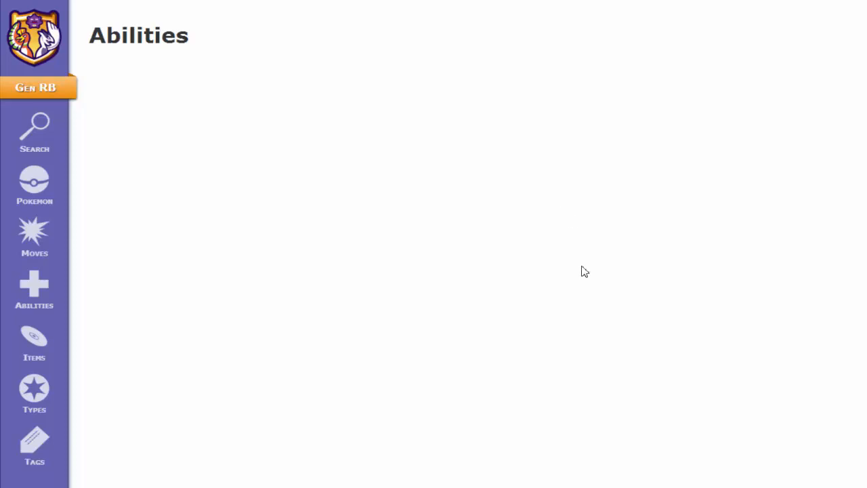
{"action": "mouse_move", "coordinate": [34, 339]}
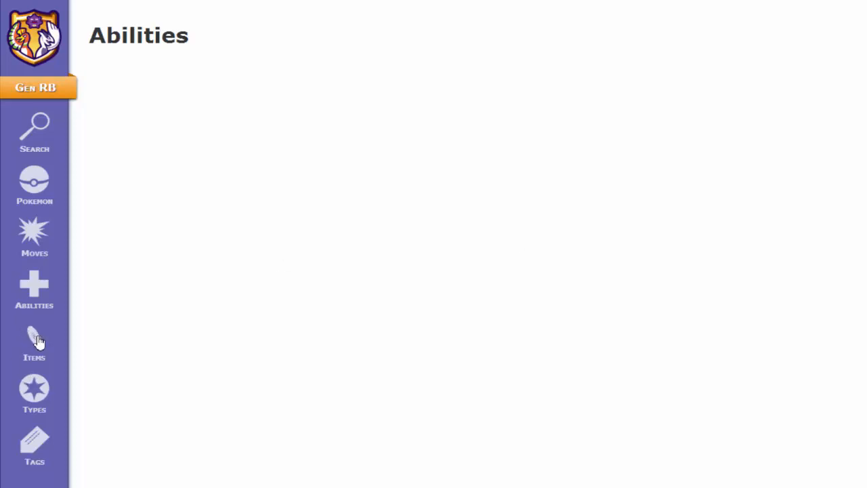
{"action": "mouse_move", "coordinate": [50, 264]}
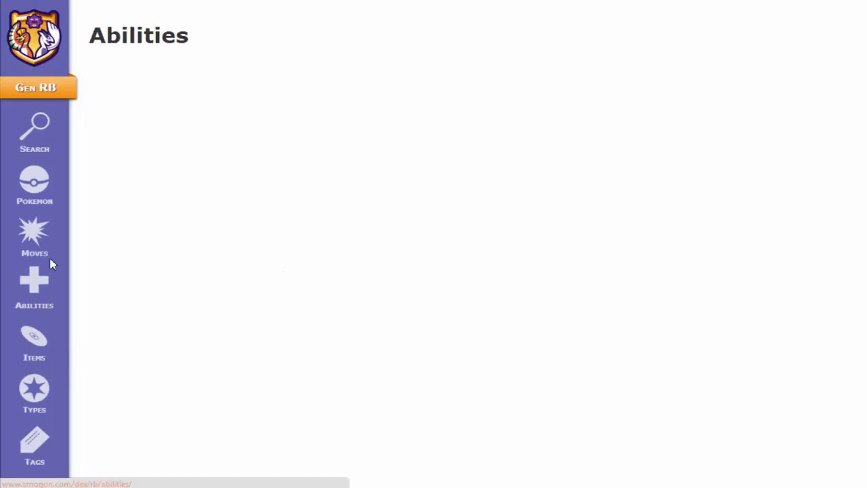
{"action": "mouse_move", "coordinate": [53, 342]}
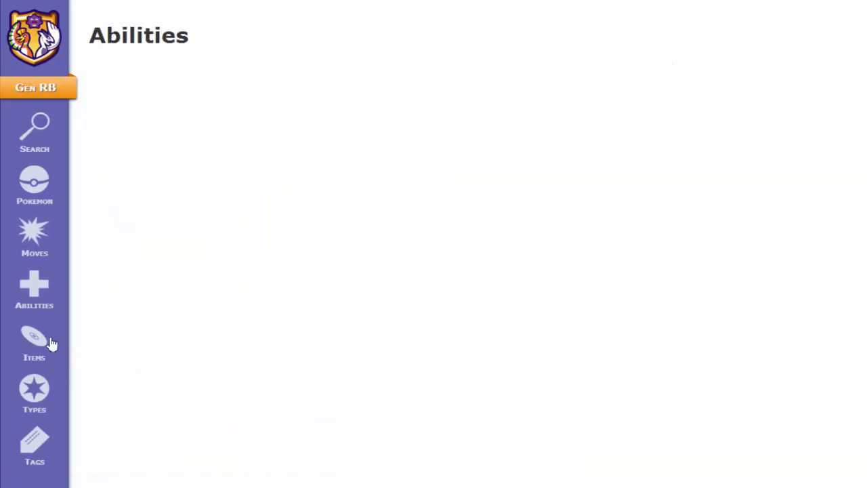
{"action": "left_click", "coordinate": [35, 342]}
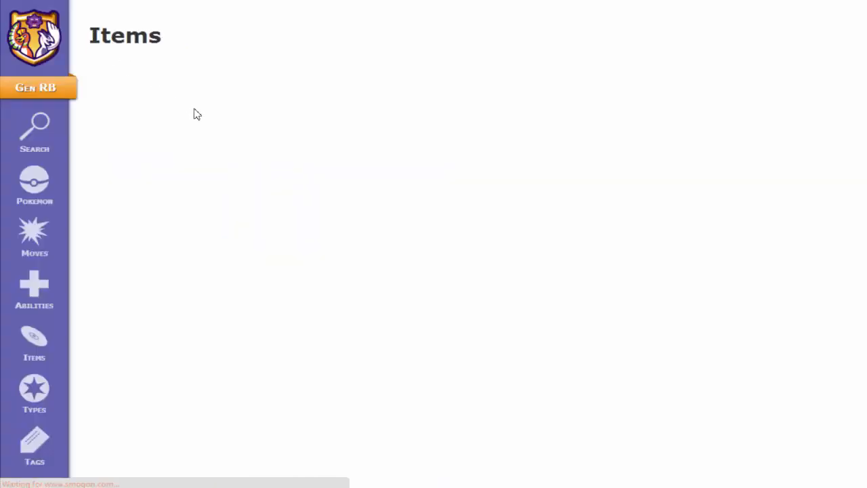
{"action": "left_click", "coordinate": [34, 237]}
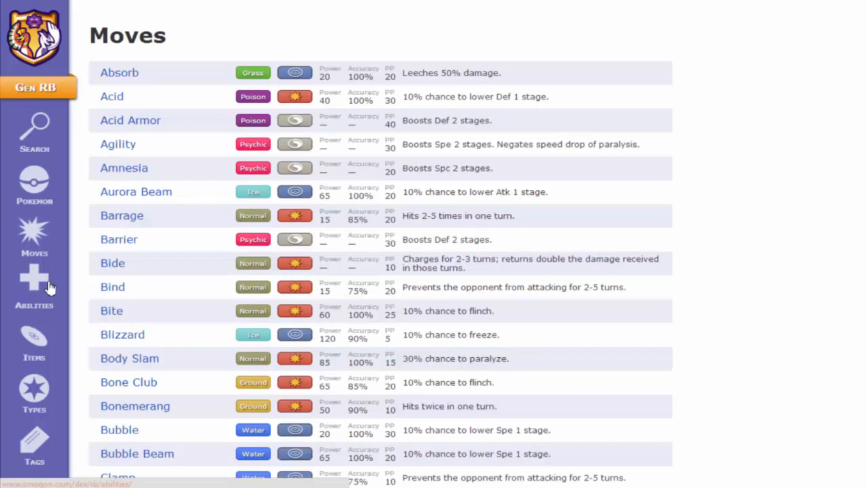
{"action": "left_click", "coordinate": [34, 291]}
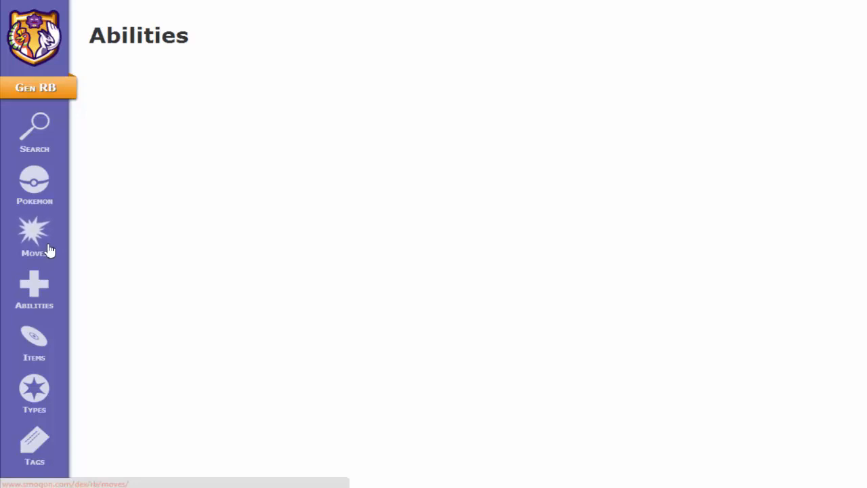
{"action": "left_click", "coordinate": [34, 342]}
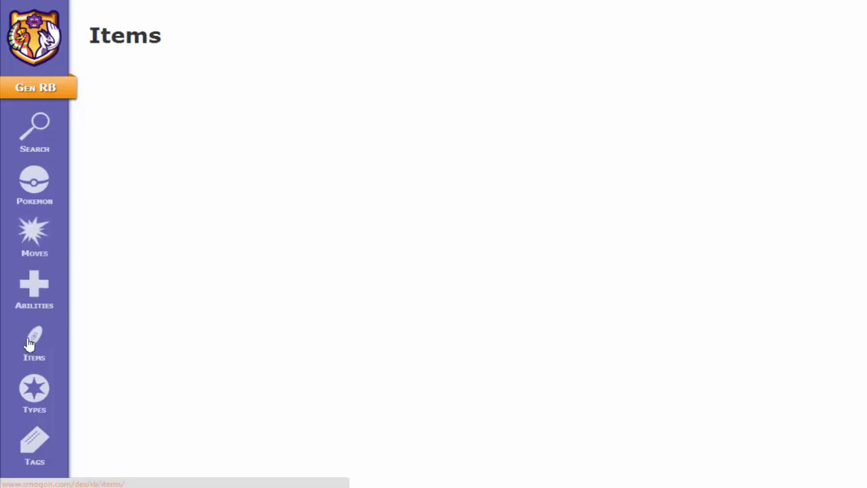
{"action": "left_click", "coordinate": [34, 393]}
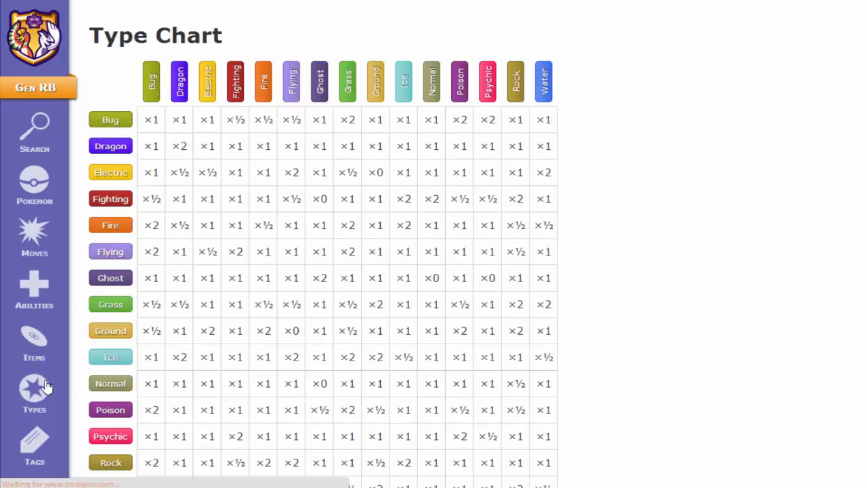
{"action": "mouse_move", "coordinate": [527, 118]}
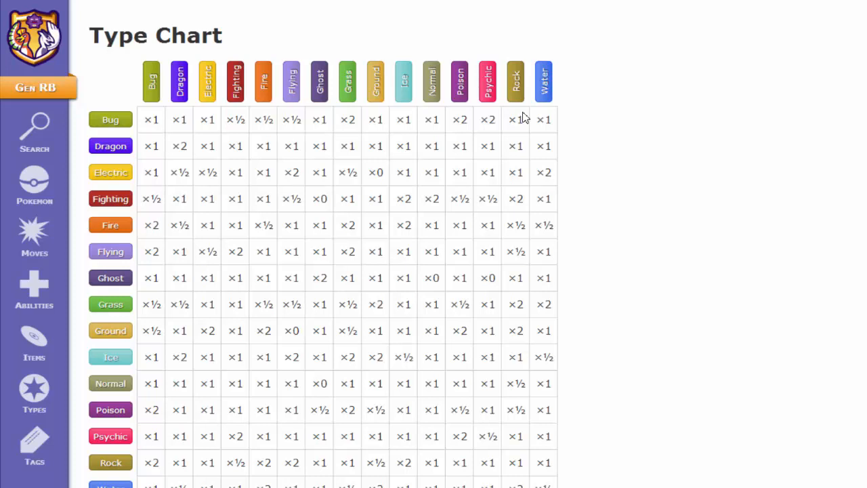
{"action": "mouse_move", "coordinate": [34, 183]}
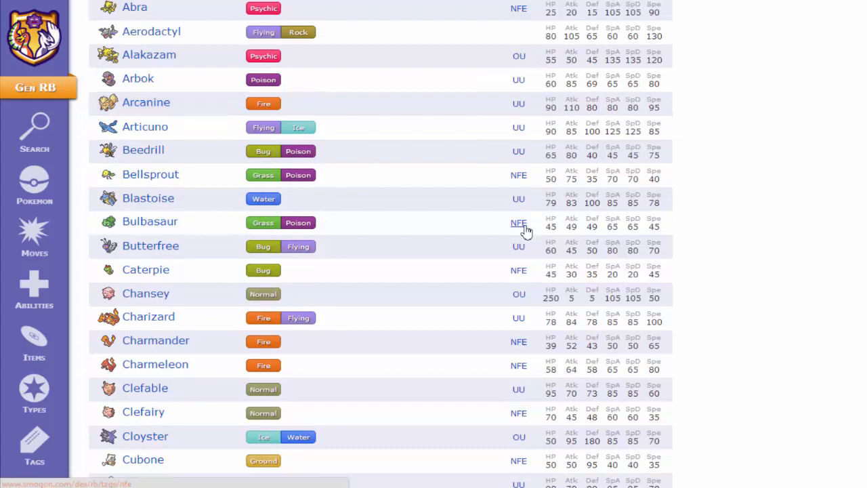
- View Arcanine's page and switch it to the XY generation with abilities and moves
{"action": "left_click", "coordinate": [145, 102]}
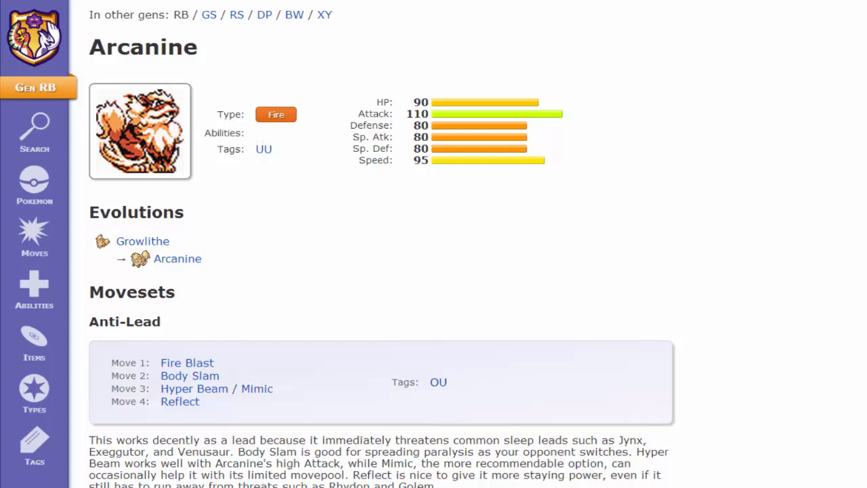
{"action": "mouse_move", "coordinate": [220, 421]}
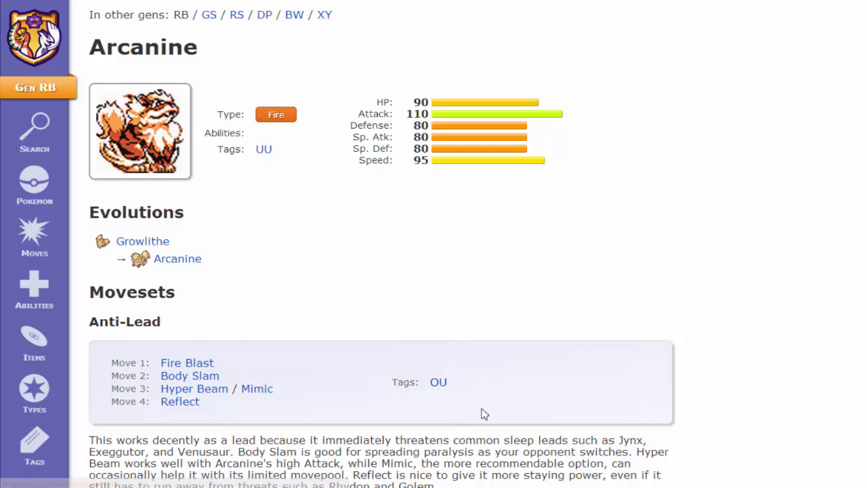
{"action": "left_click", "coordinate": [324, 14]}
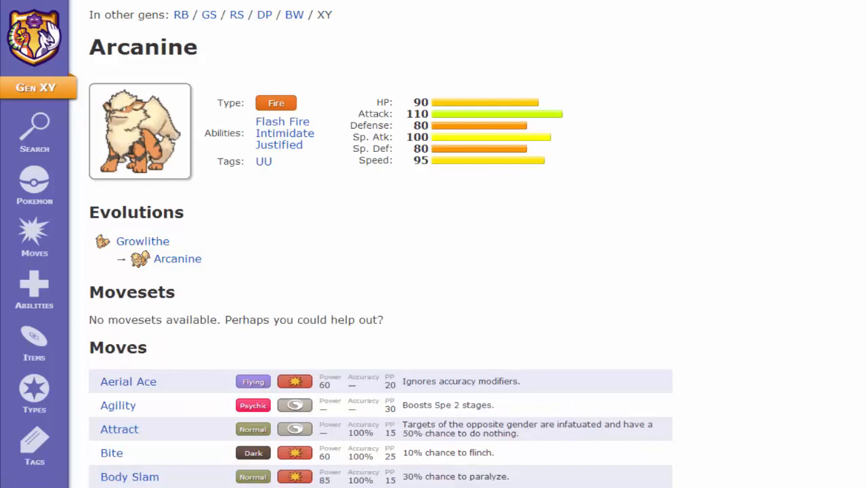
{"action": "scroll", "scroll_direction": "down", "scroll_amount": 3}
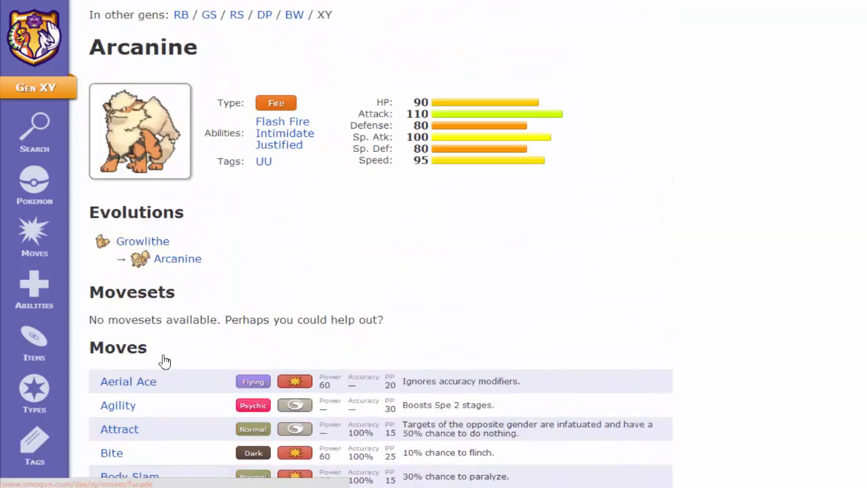
{"action": "mouse_move", "coordinate": [460, 321]}
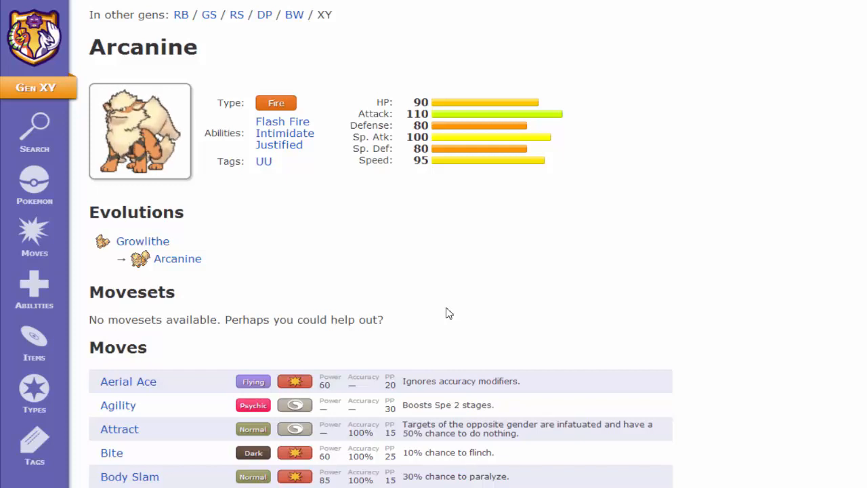
{"action": "mouse_move", "coordinate": [445, 309]}
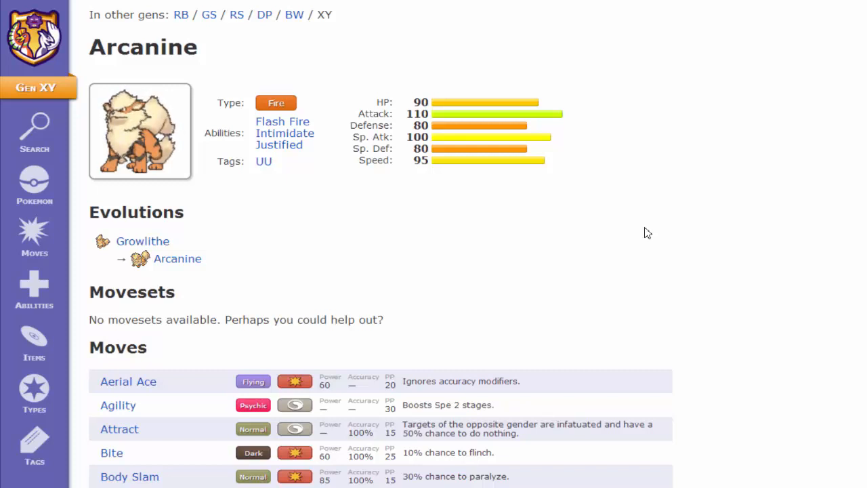
{"action": "mouse_move", "coordinate": [643, 230]}
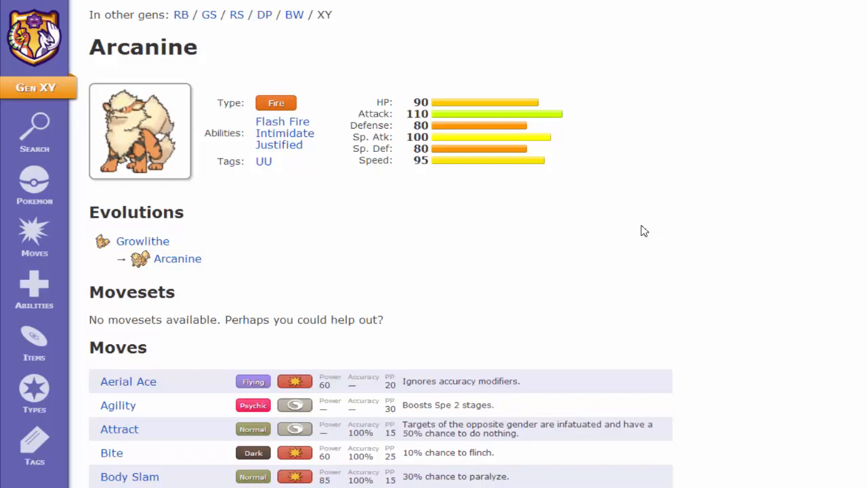
{"action": "mouse_move", "coordinate": [555, 213]}
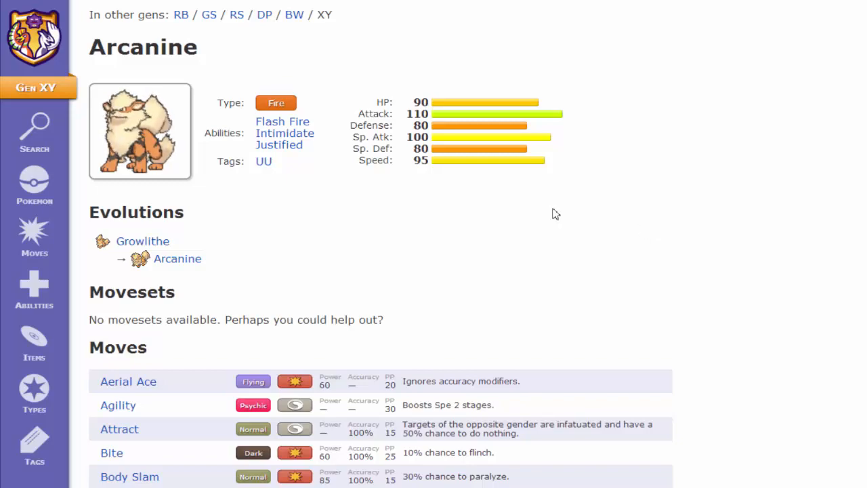
{"action": "scroll", "scroll_direction": "down", "scroll_amount": 3}
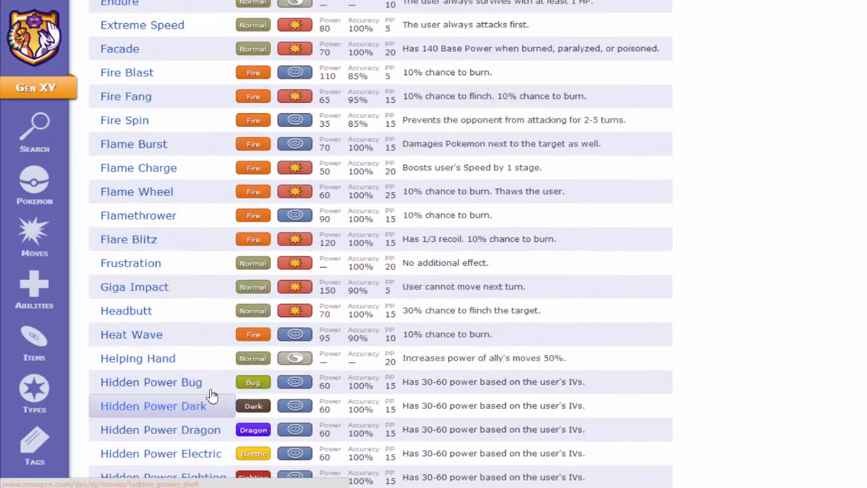
{"action": "scroll", "scroll_direction": "down", "scroll_amount": 3}
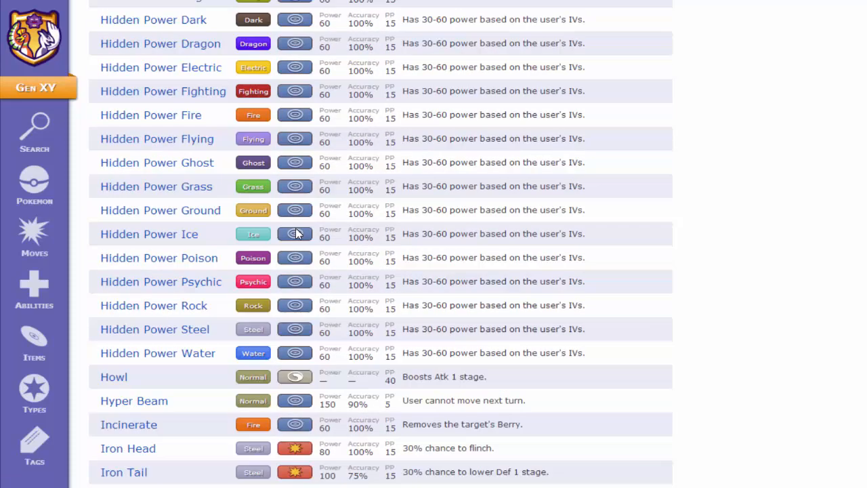
{"action": "scroll", "scroll_direction": "down", "scroll_amount": 3}
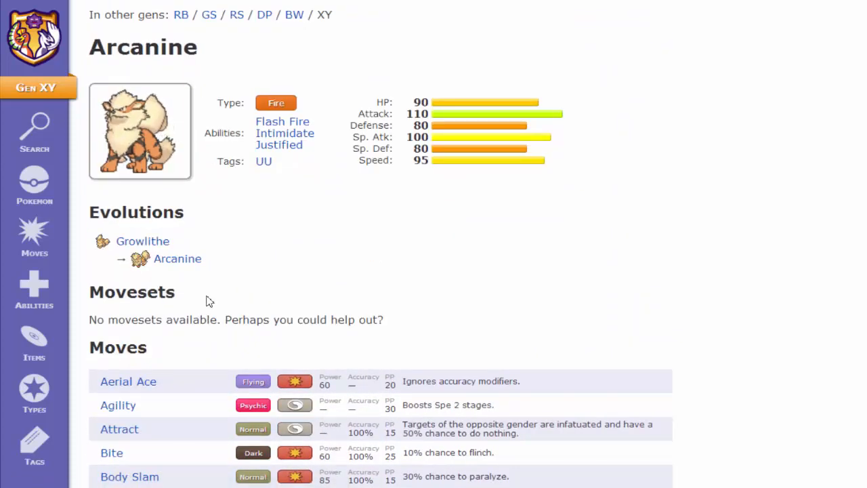
- Glance at the XY type chart, then show the XY tier tags from Borderline to Underused
{"action": "left_click", "coordinate": [34, 392]}
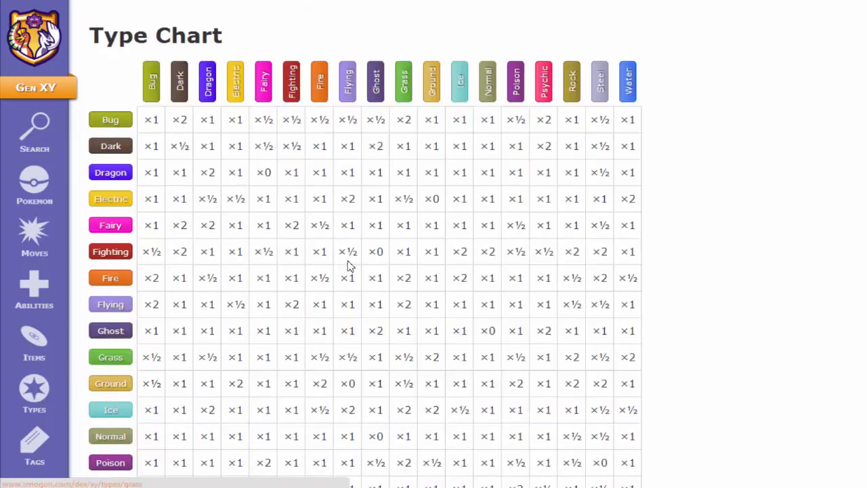
{"action": "left_click", "coordinate": [34, 444]}
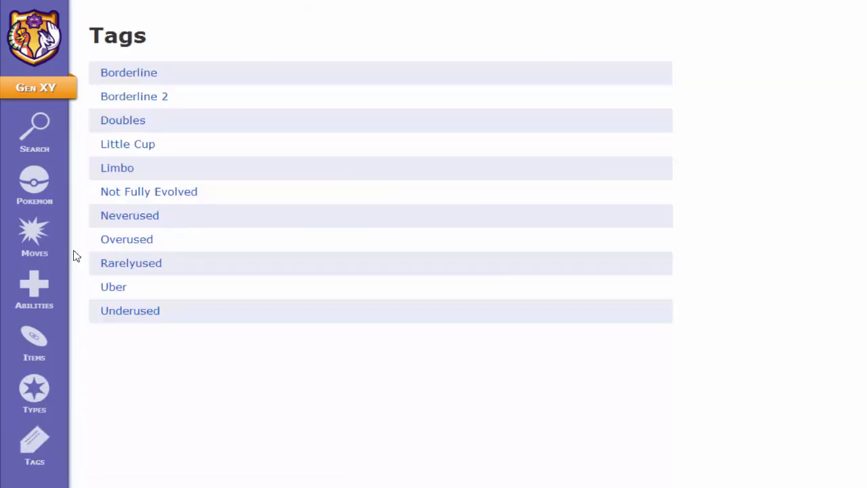
{"action": "mouse_move", "coordinate": [35, 128]}
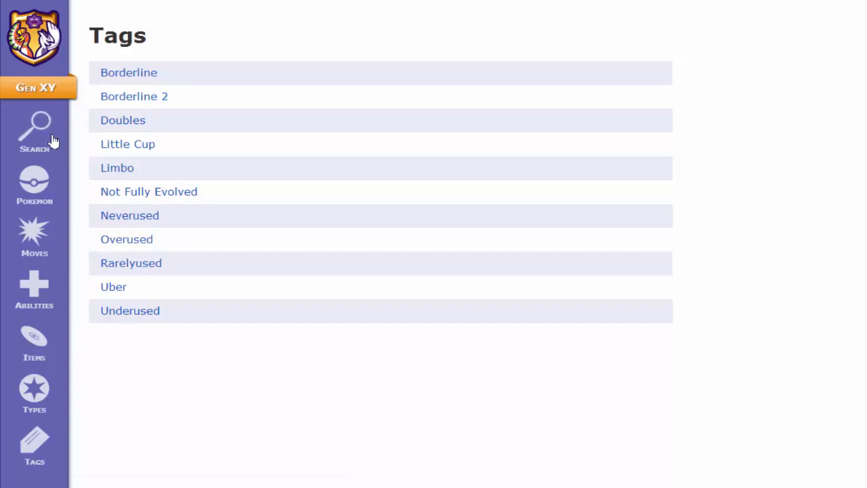
- Return to the XY Pokémon list and try find-on-page with 'abra', 'a' and 'z'
{"action": "left_click", "coordinate": [34, 186]}
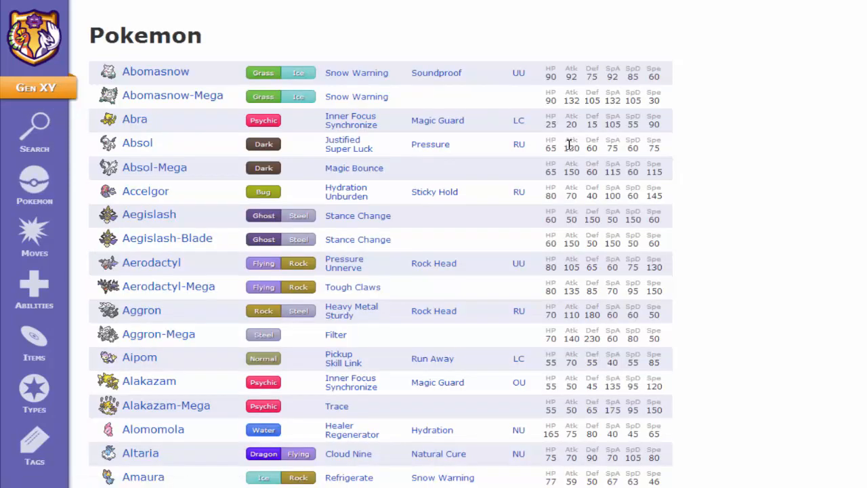
{"action": "mouse_move", "coordinate": [557, 152]}
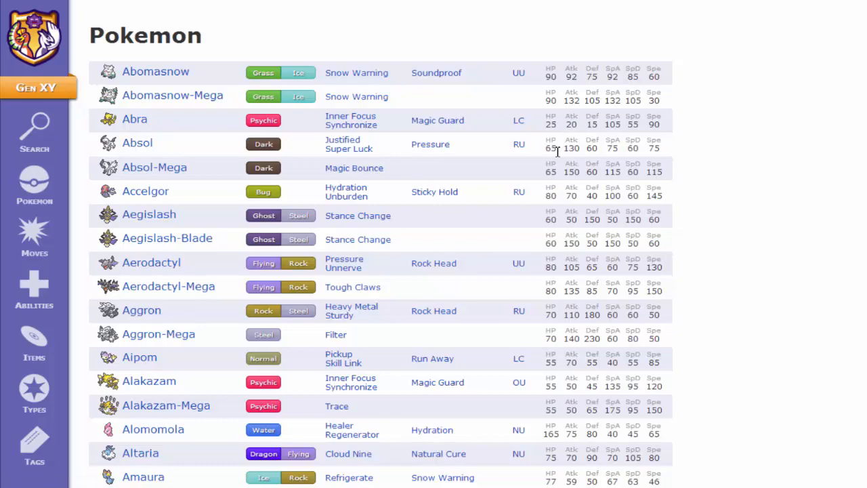
{"action": "scroll", "scroll_direction": "down", "scroll_amount": 3}
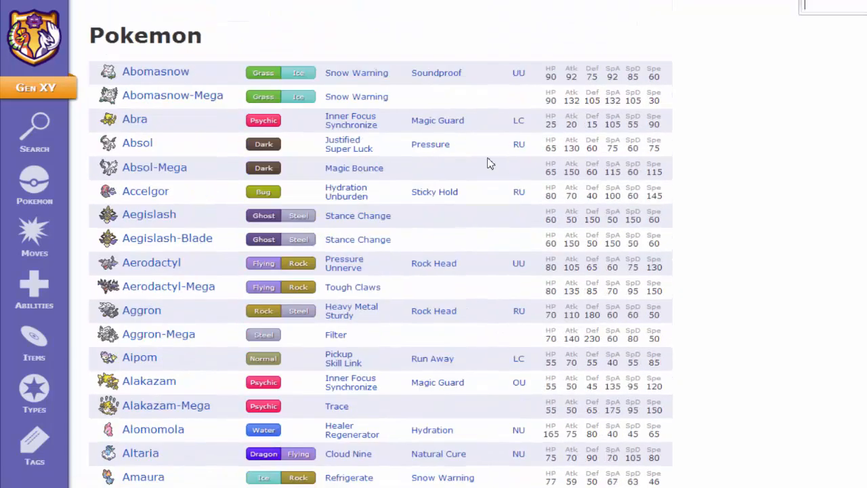
{"action": "type", "text": "abra"}
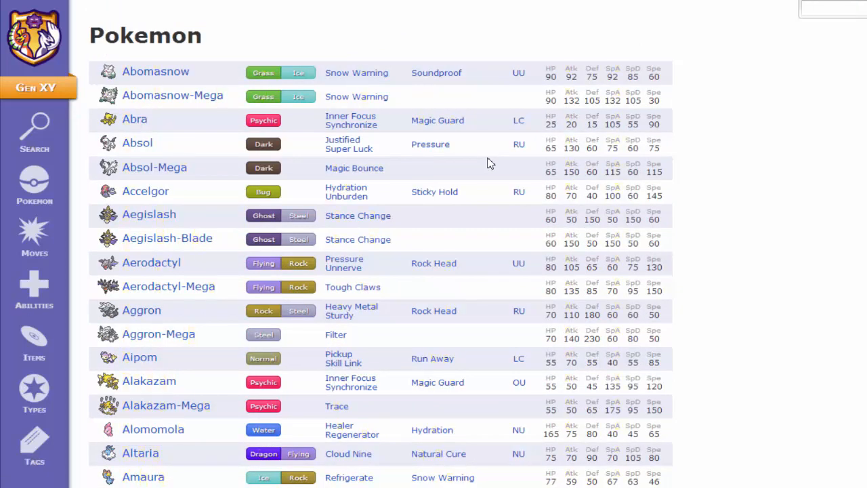
{"action": "type", "text": "a"}
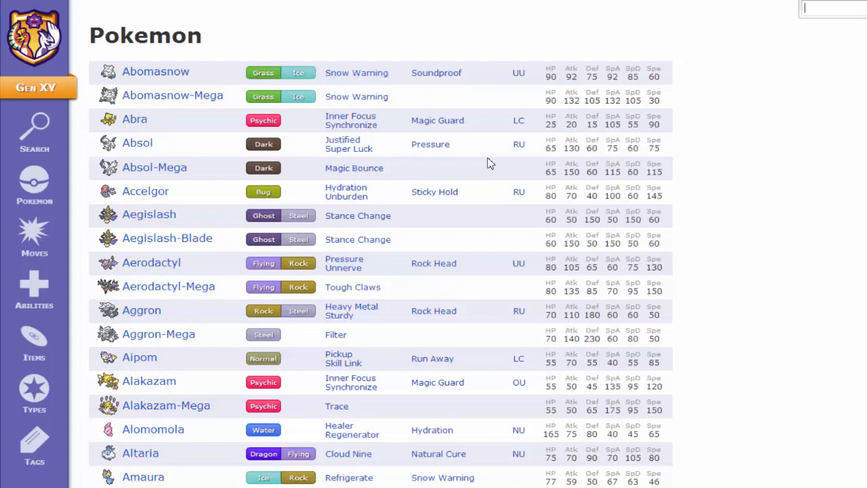
{"action": "type", "text": "z"}
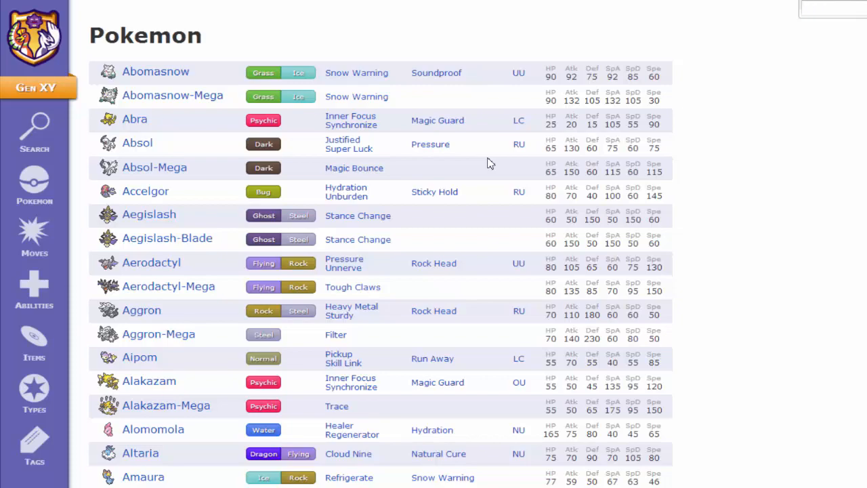
- Scroll the XY Pokémon list down to its end at Zygarde
{"action": "scroll", "scroll_direction": "down", "scroll_amount": 3}
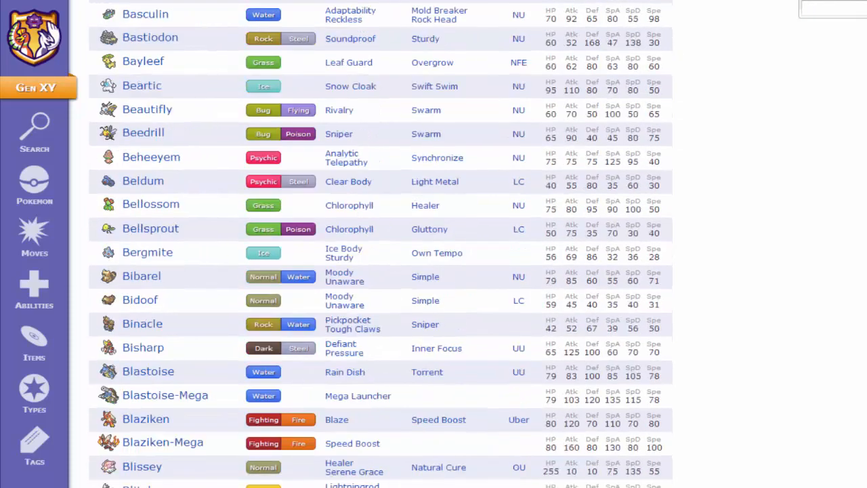
{"action": "scroll", "scroll_direction": "down", "scroll_amount": 3}
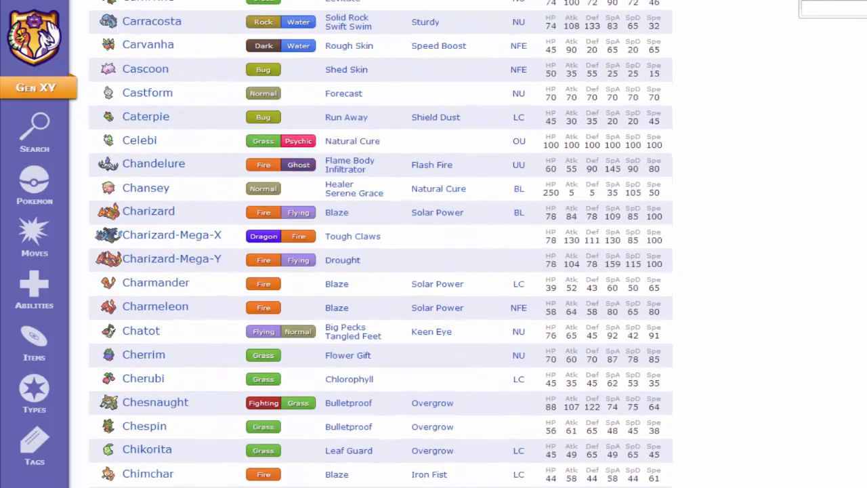
{"action": "scroll", "scroll_direction": "down", "scroll_amount": 3}
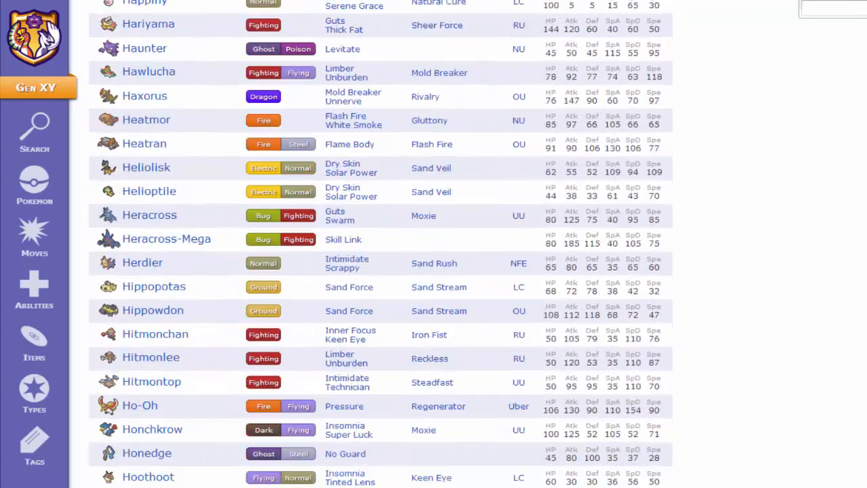
{"action": "scroll", "scroll_direction": "down", "scroll_amount": 3}
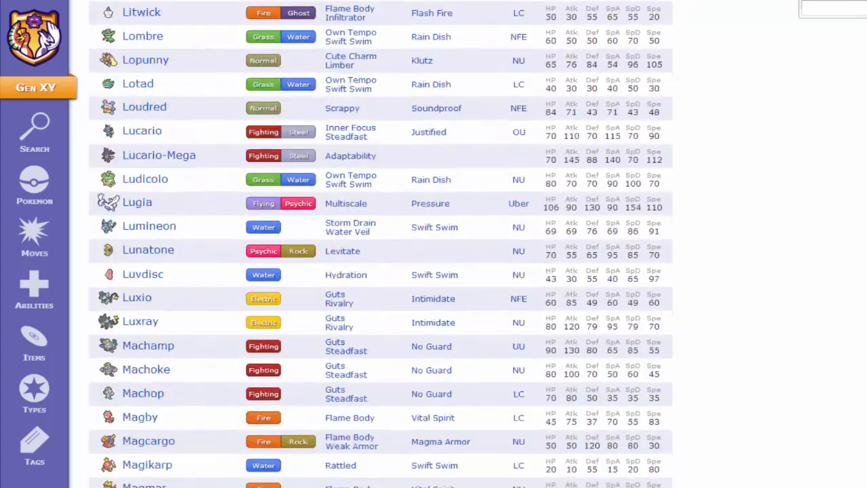
{"action": "scroll", "scroll_direction": "down", "scroll_amount": 3}
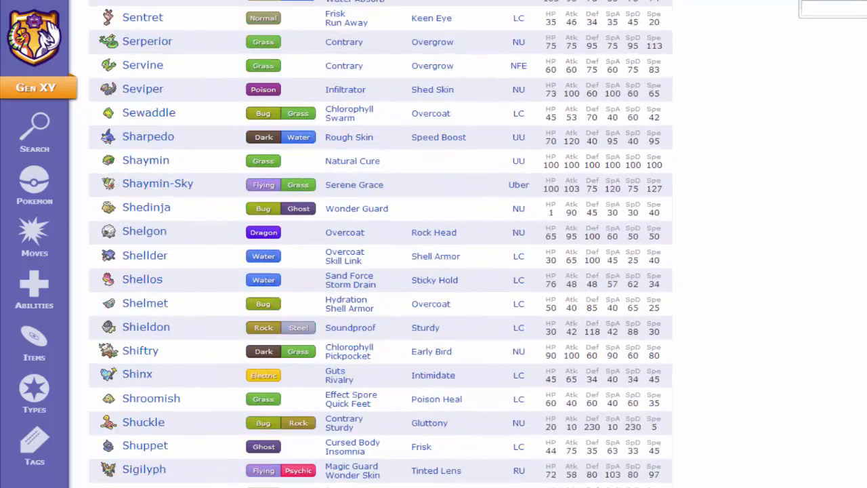
{"action": "scroll", "scroll_direction": "down", "scroll_amount": 3}
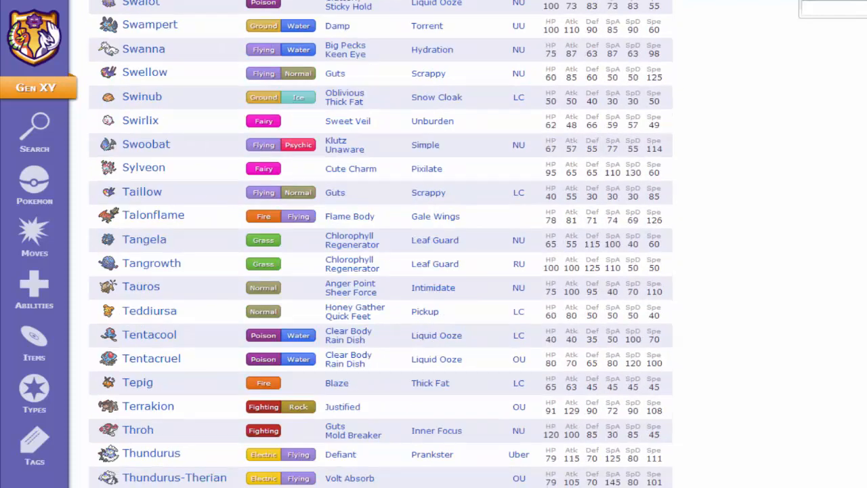
{"action": "scroll", "scroll_direction": "down", "scroll_amount": 3}
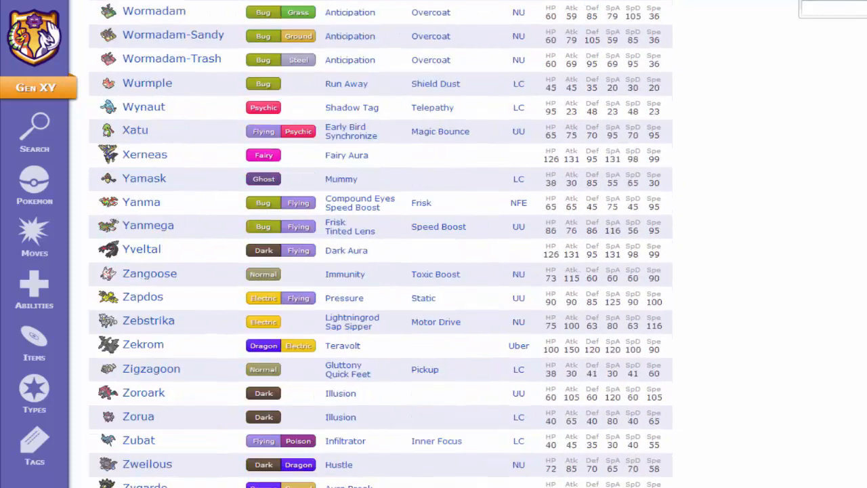
{"action": "scroll", "scroll_direction": "down", "scroll_amount": 3}
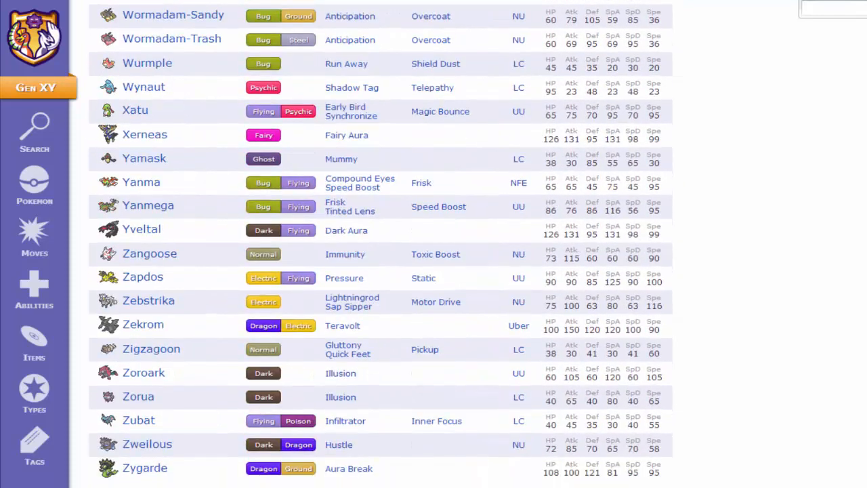
- Find 'kingler' on the page to jump to Kingler, then close the find box
{"action": "left_click", "coordinate": [832, 7]}
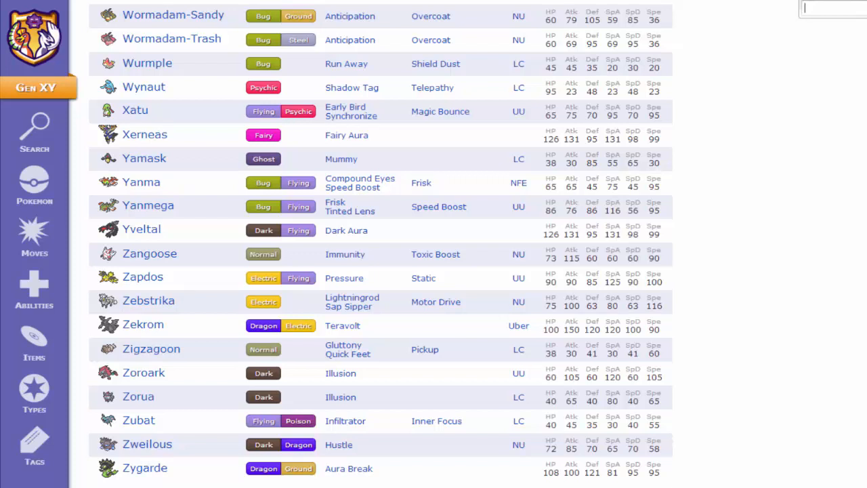
{"action": "type", "text": "kingler"}
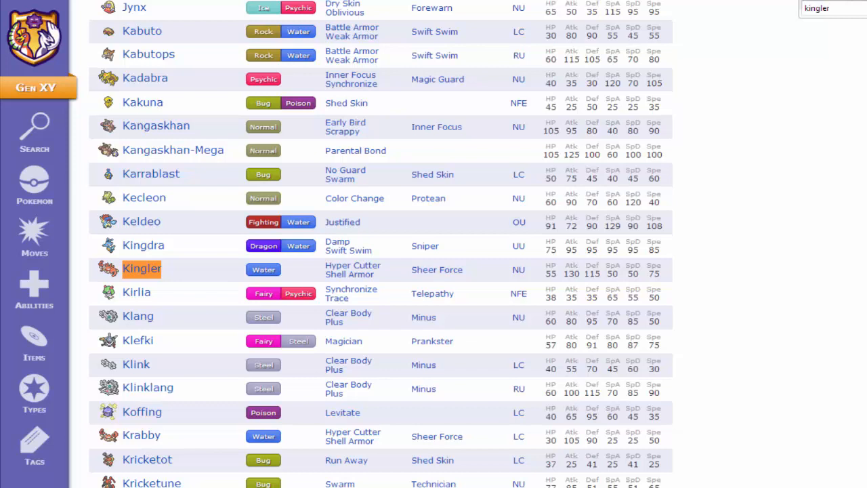
{"action": "left_click", "coordinate": [142, 268]}
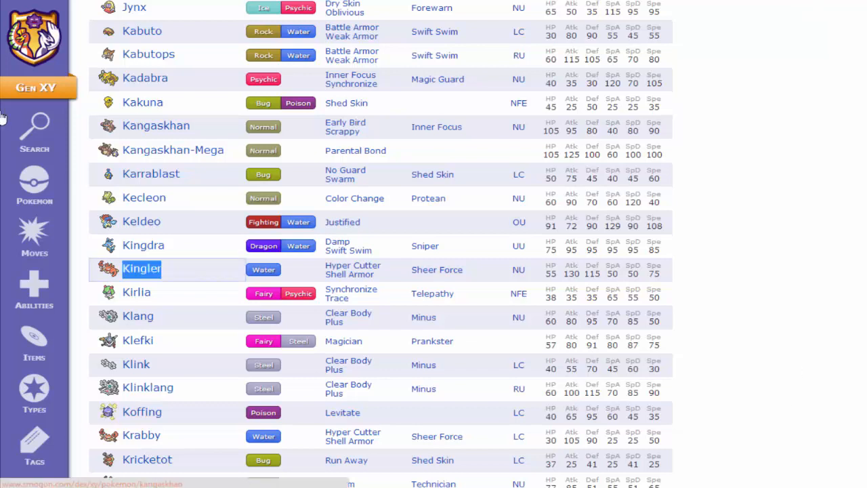
- Search the dex for 'kingl', 'azu', then 'chari' trimmed to 'cha', listing Charizard, Charmander, Chimchar, Cute Charm and Charge
{"action": "left_click", "coordinate": [34, 128]}
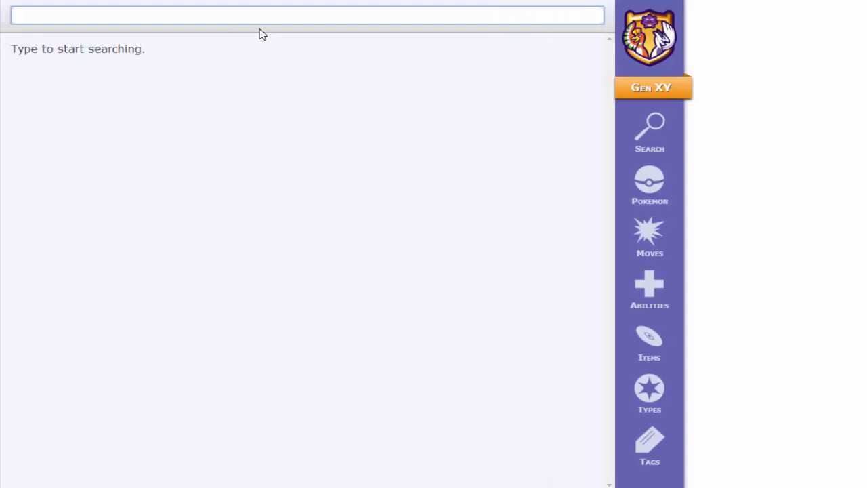
{"action": "type", "text": "kingl"}
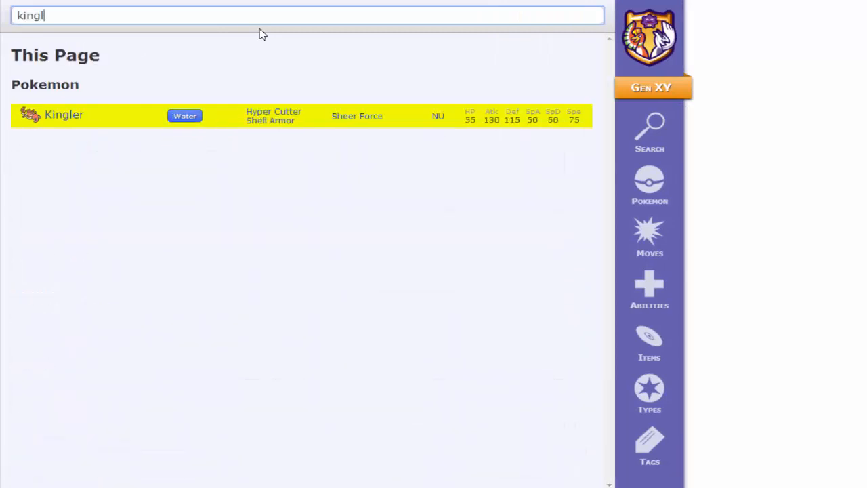
{"action": "type", "text": "azu"}
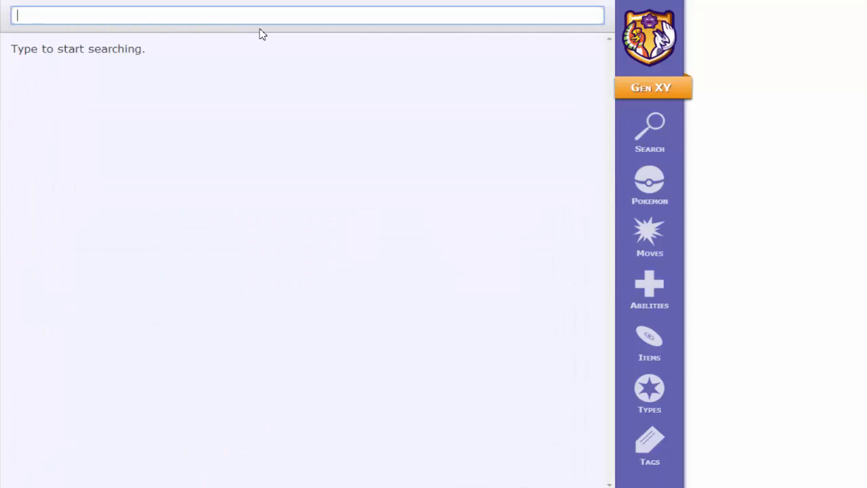
{"action": "type", "text": "chari"}
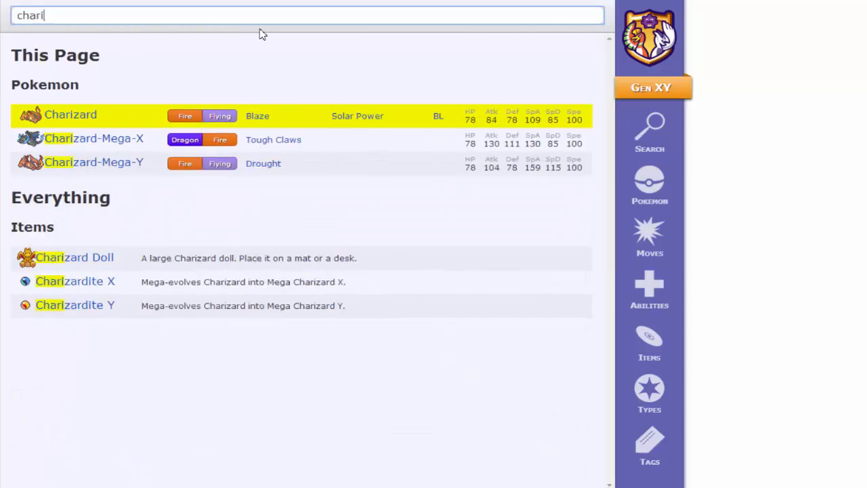
{"action": "key", "text": "Backspace"}
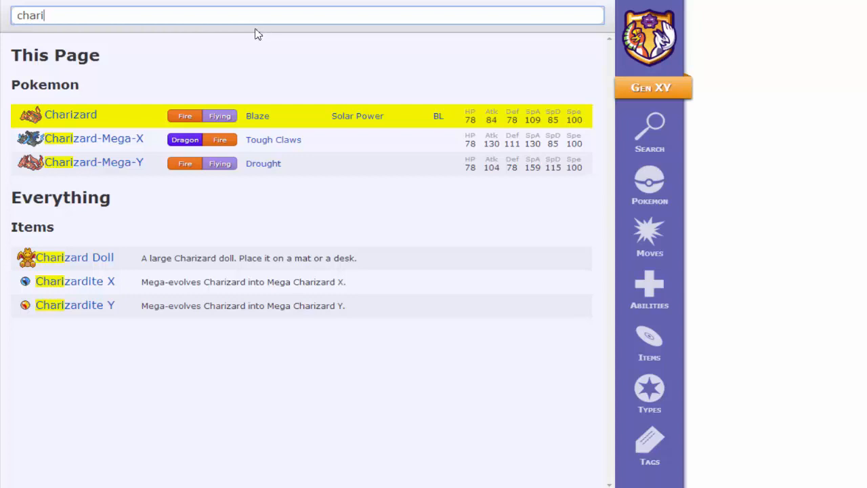
{"action": "key", "text": "BackSpace"}
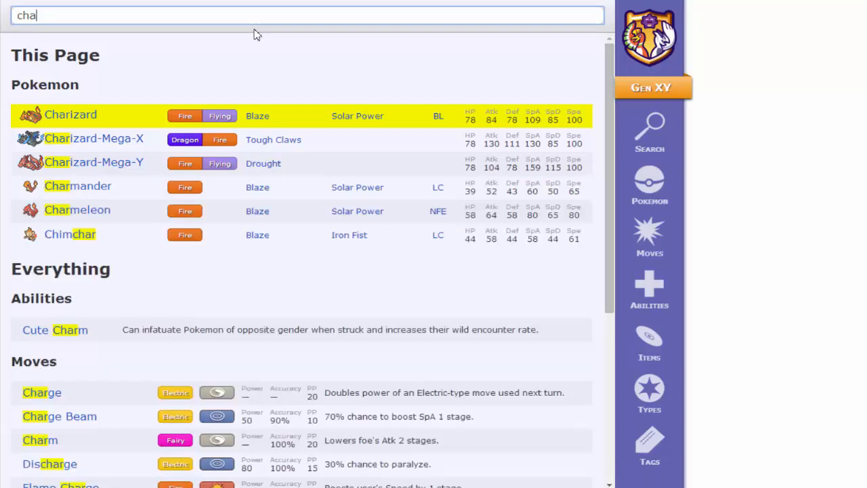